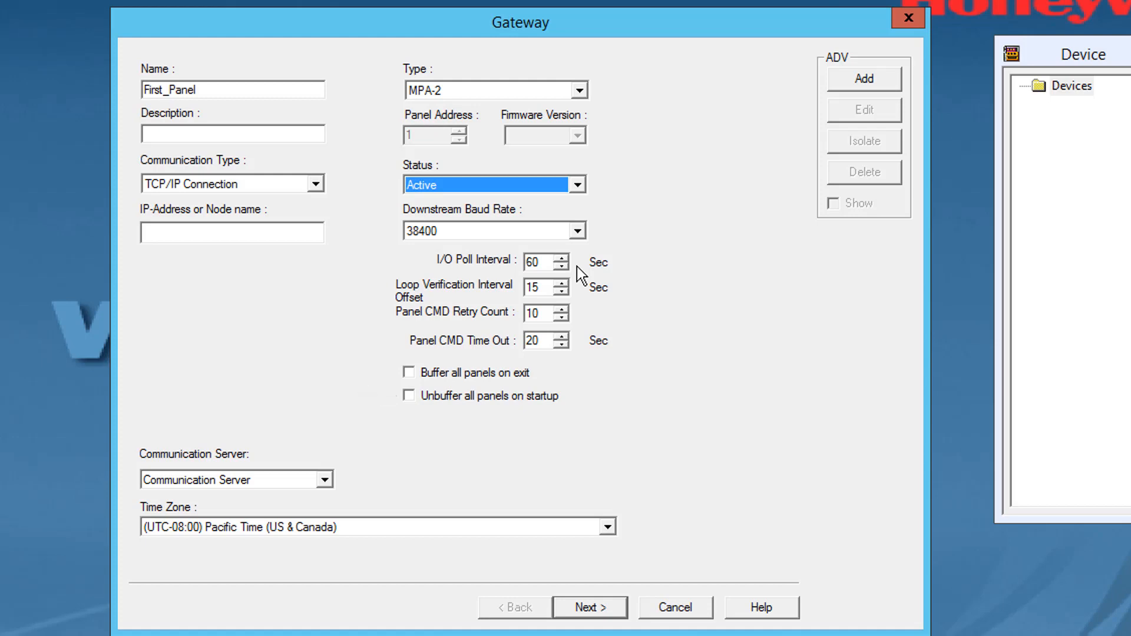
Change the gateway time zone from Pacific to (UTC-05:00) Eastern Time (US & Canada)
left_click(609, 526)
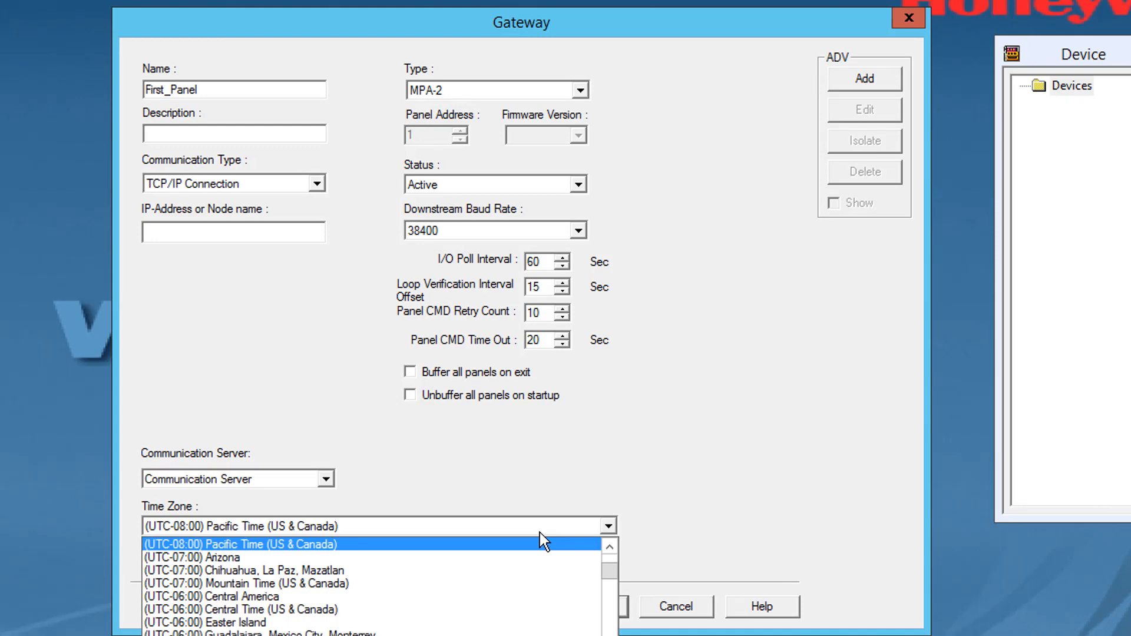
left_click(267, 527)
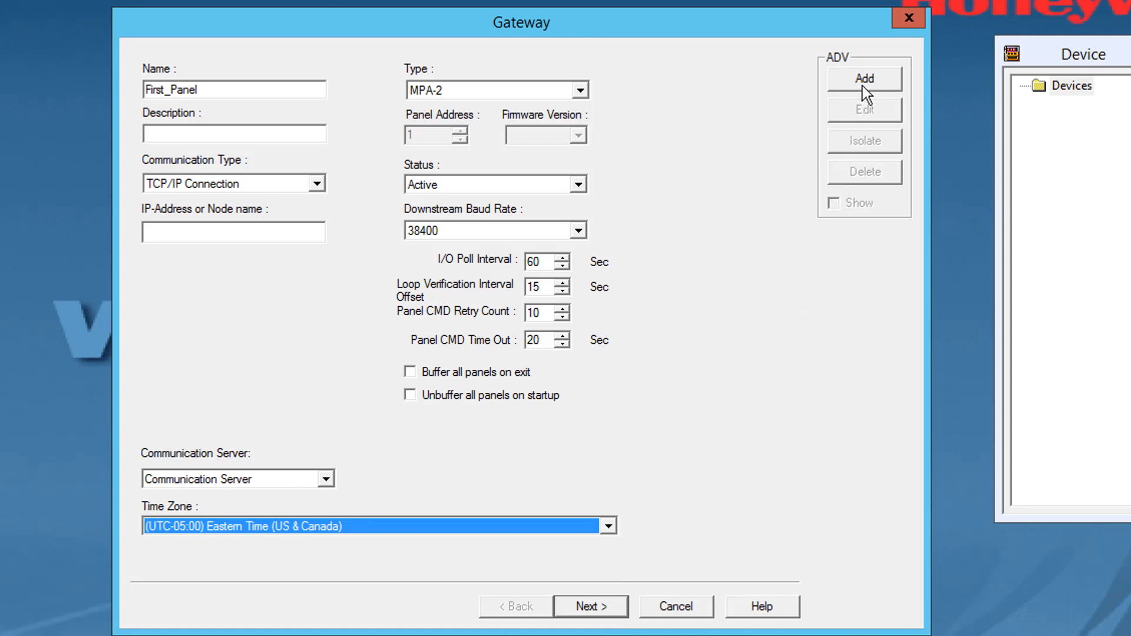
Add the First_Panel ADV record with the default MPA Panel action group
left_click(862, 78)
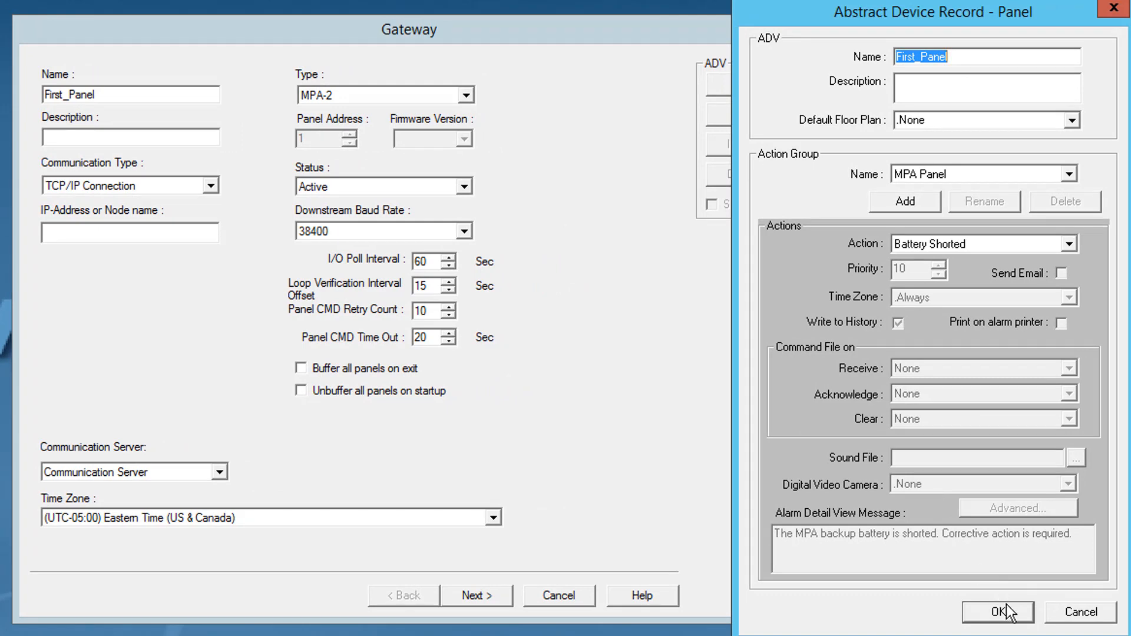
left_click(997, 612)
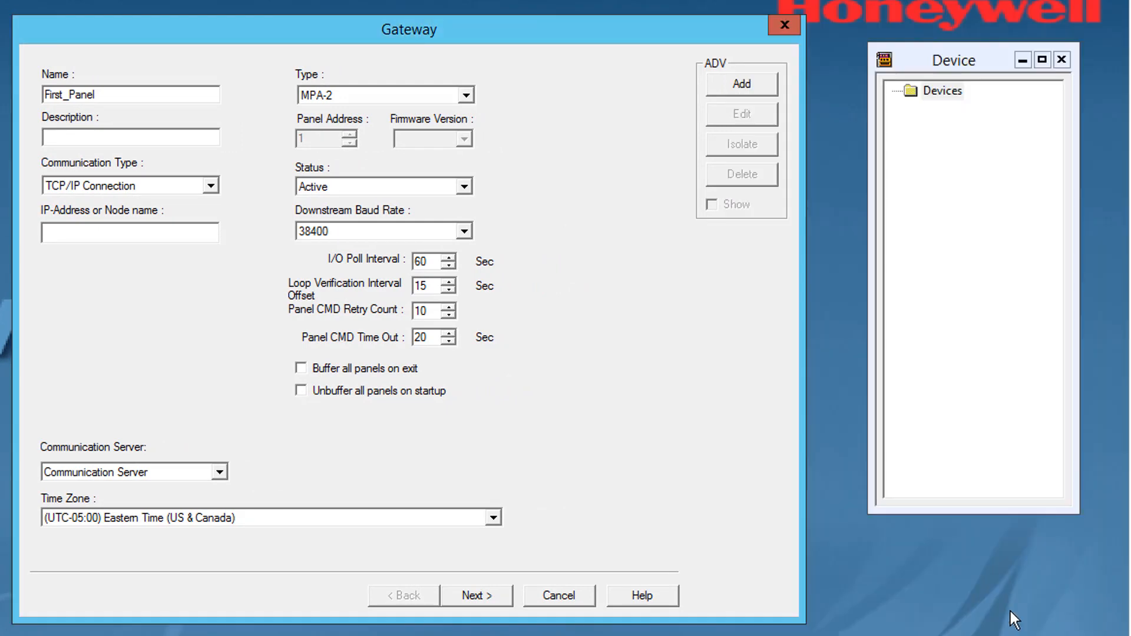